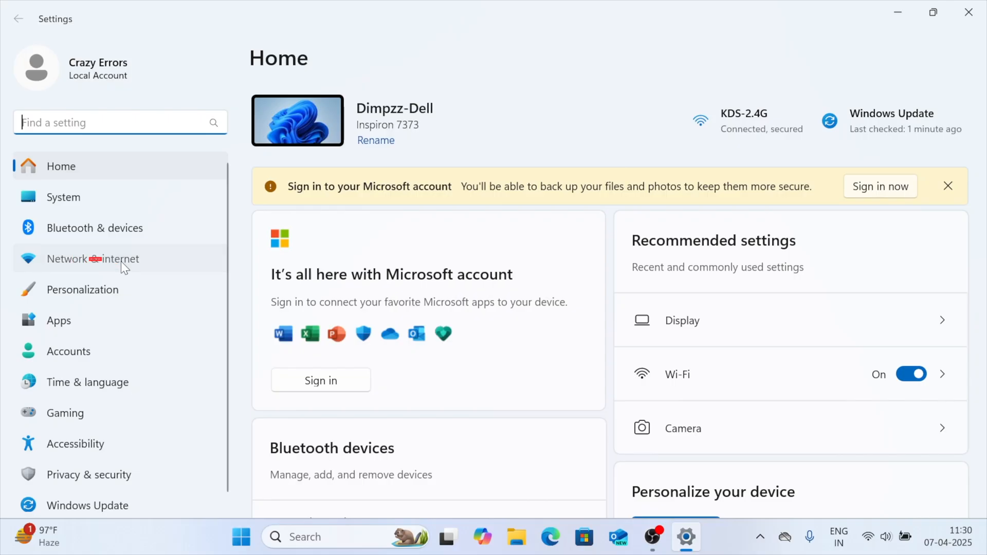
Reach the KDS-2.4G network's properties page through Network & internet and Wi-Fi
left_click(92, 259)
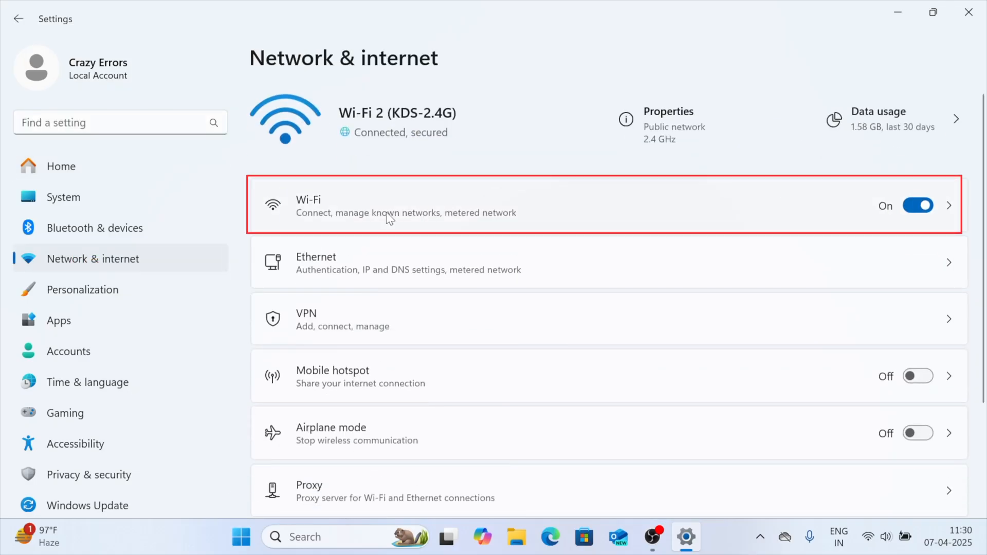
left_click(406, 206)
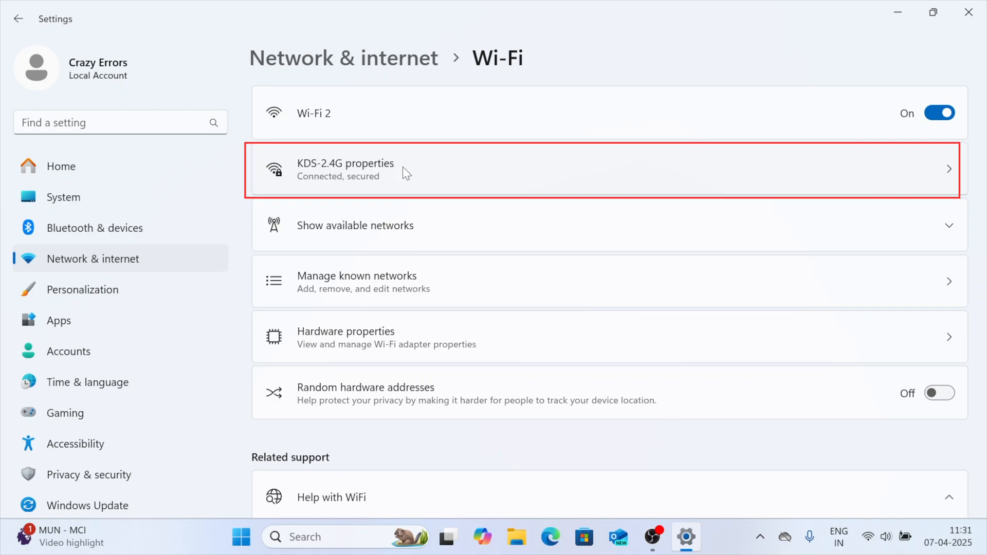
mouse_move(469, 160)
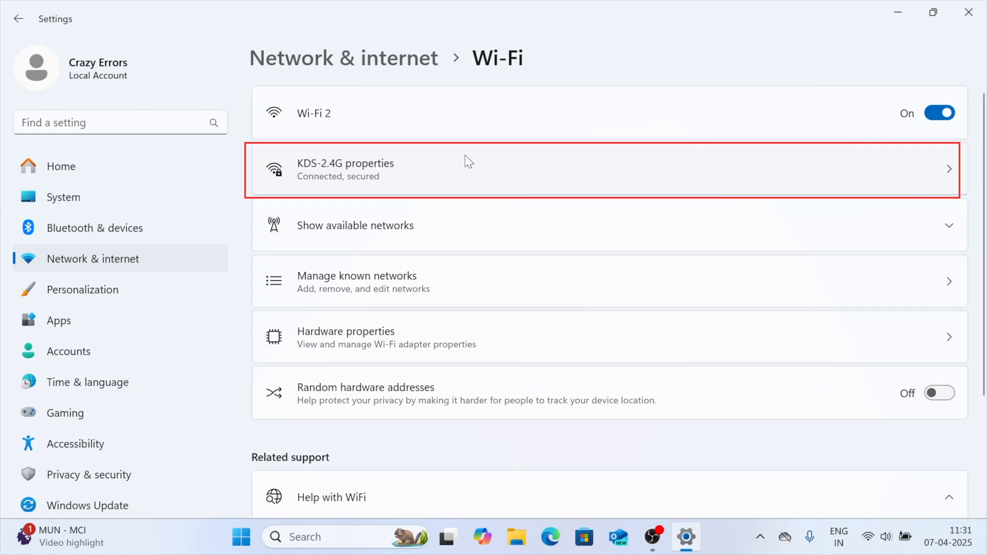
mouse_move(426, 169)
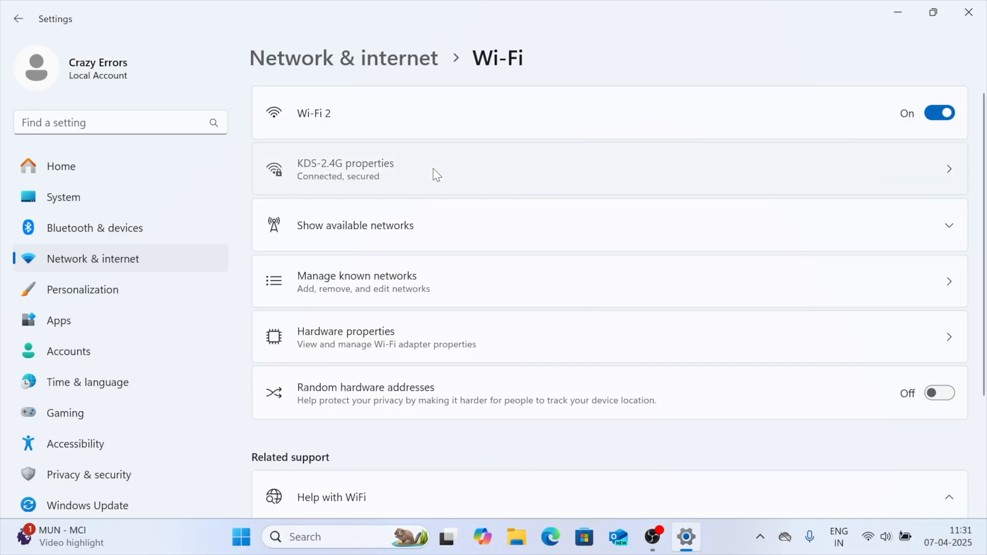
left_click(346, 168)
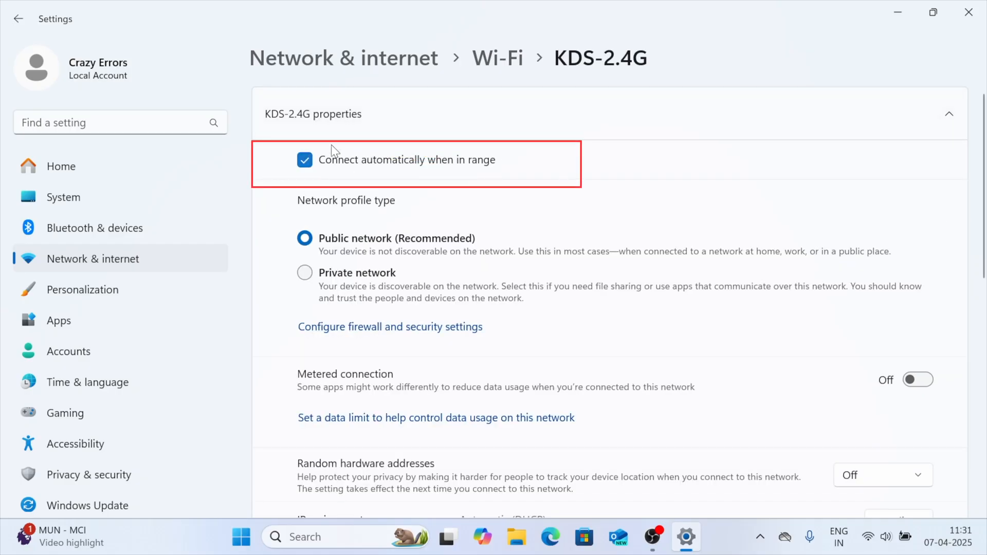
mouse_move(318, 175)
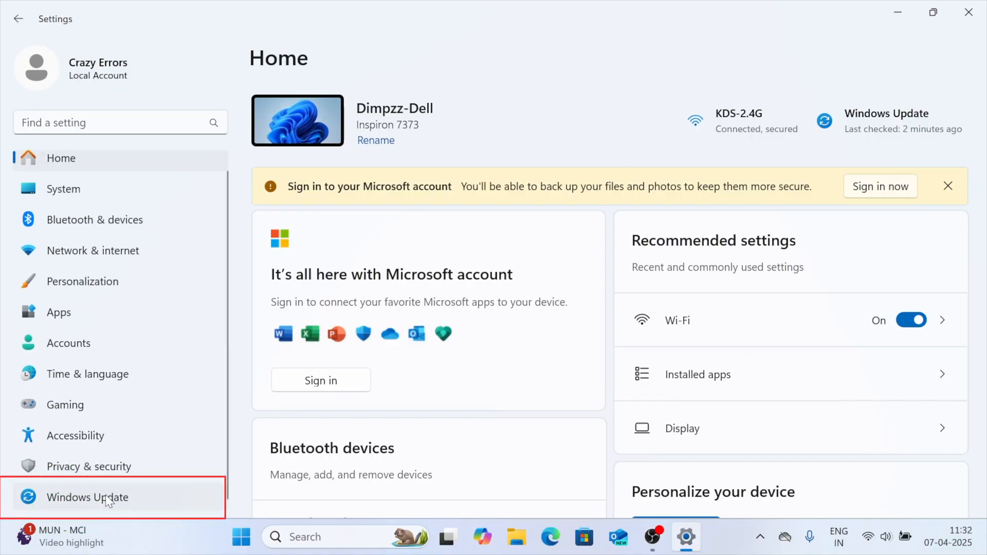
In Windows Update's optional updates, select the .NET Framework preview (with the Western Digital driver) and start Download & install
left_click(87, 498)
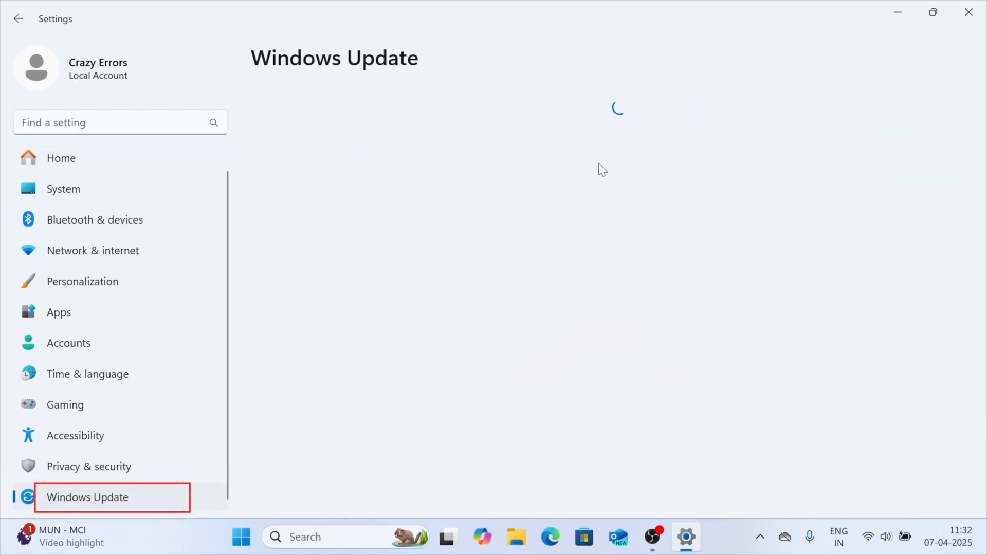
left_click(86, 497)
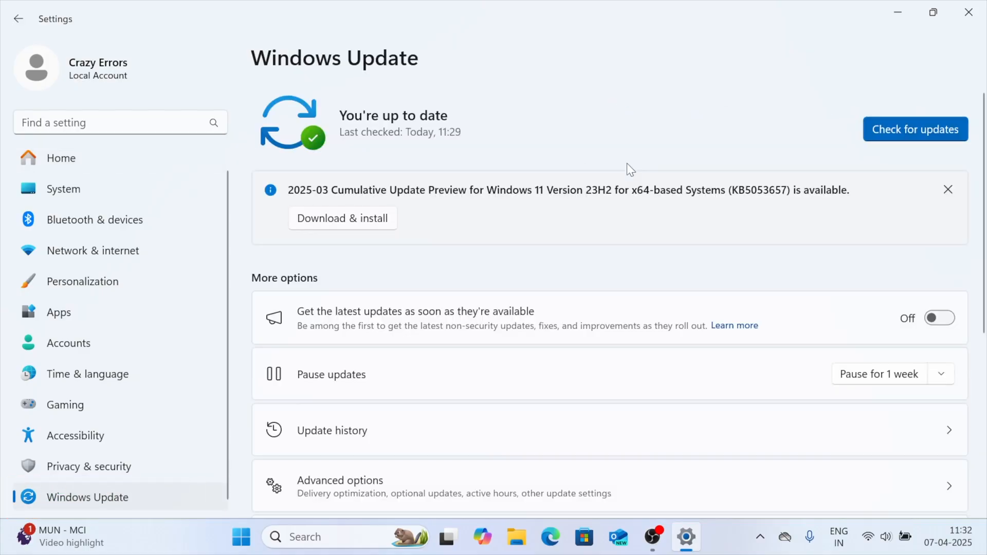
left_click(916, 129)
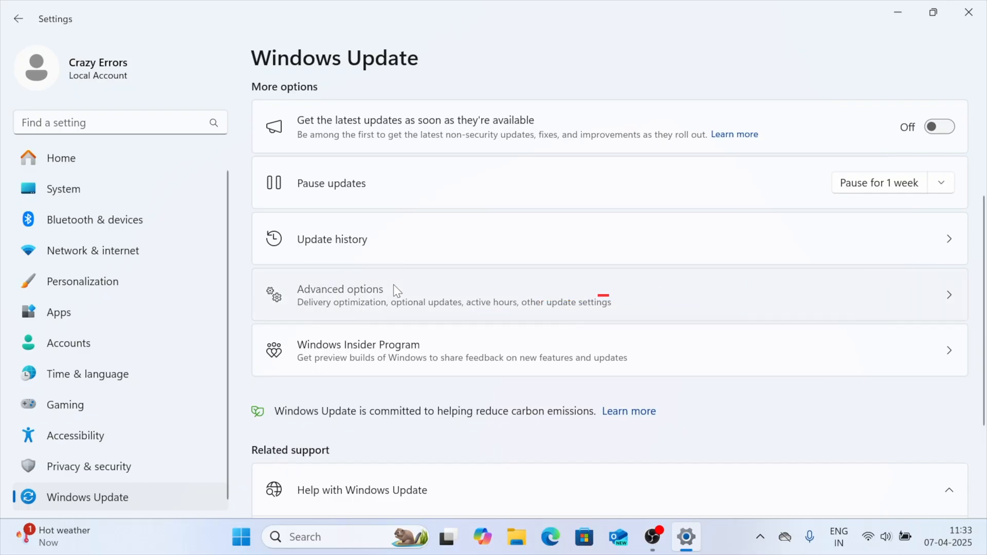
left_click(341, 289)
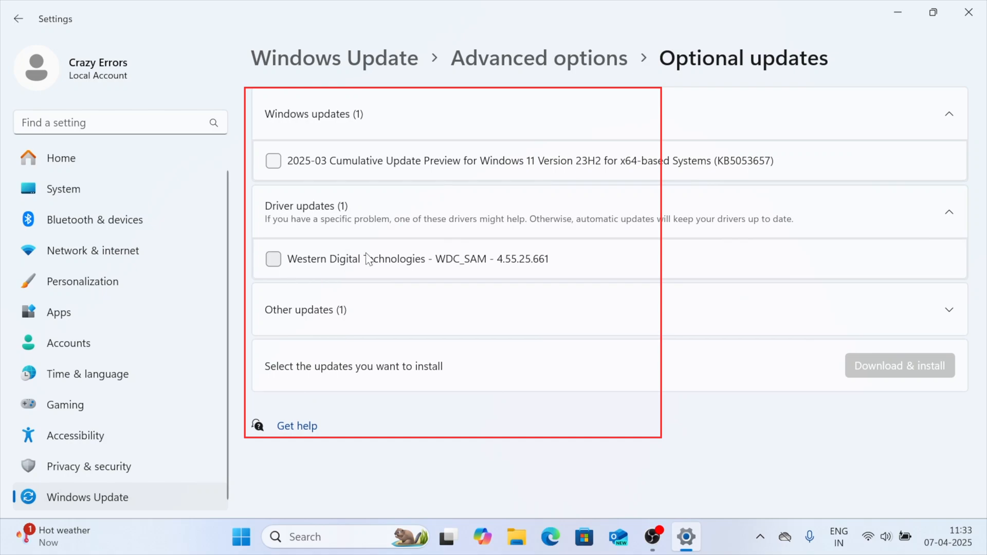
mouse_move(362, 321)
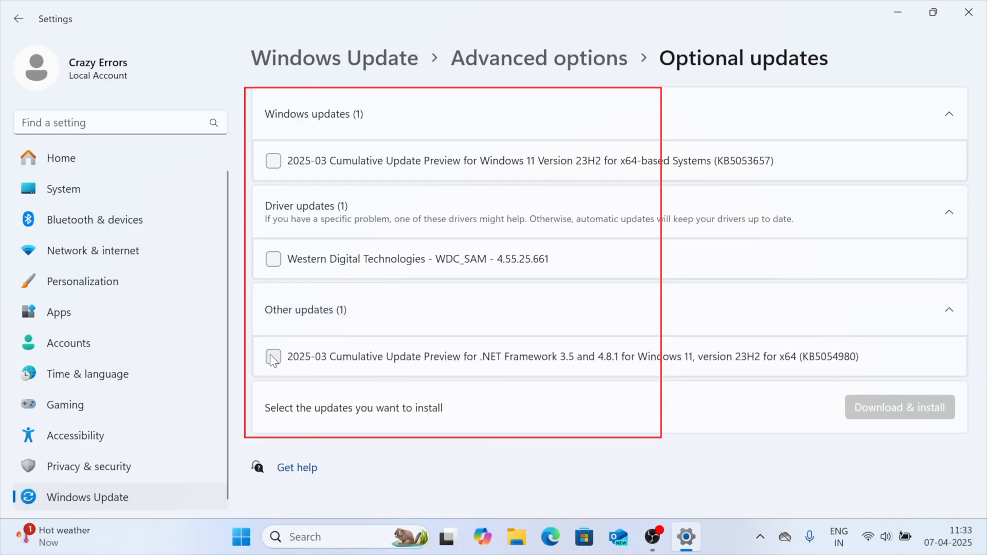
left_click(273, 259)
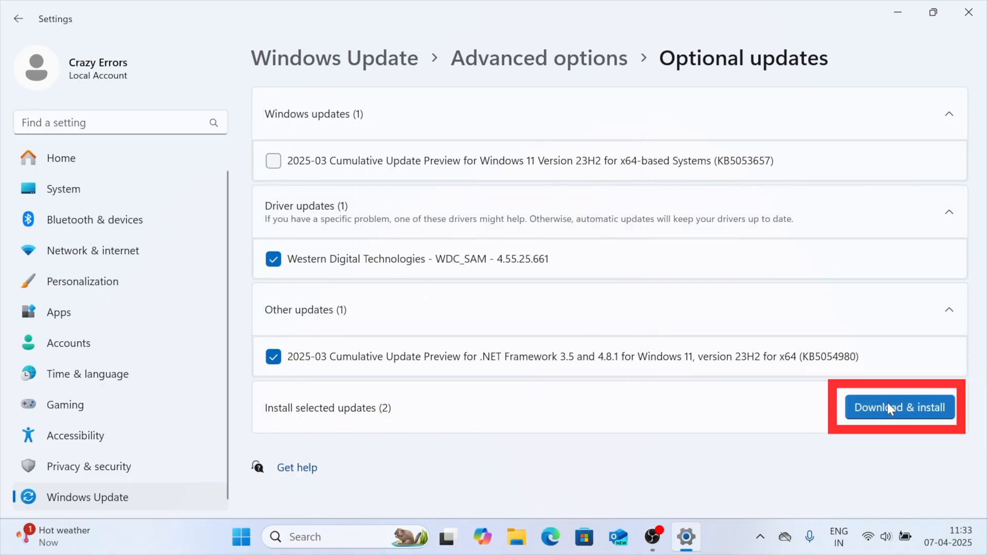
left_click(899, 407)
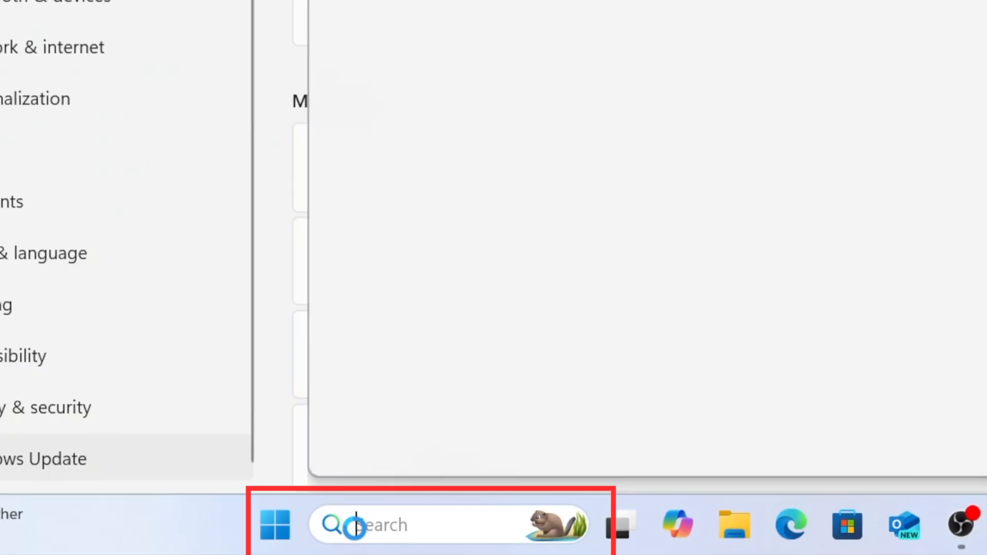
Launch Device Manager from search and locate the Intel Dual Band Wireless-AC 7265 #2 under Network adapters
type("device manager")
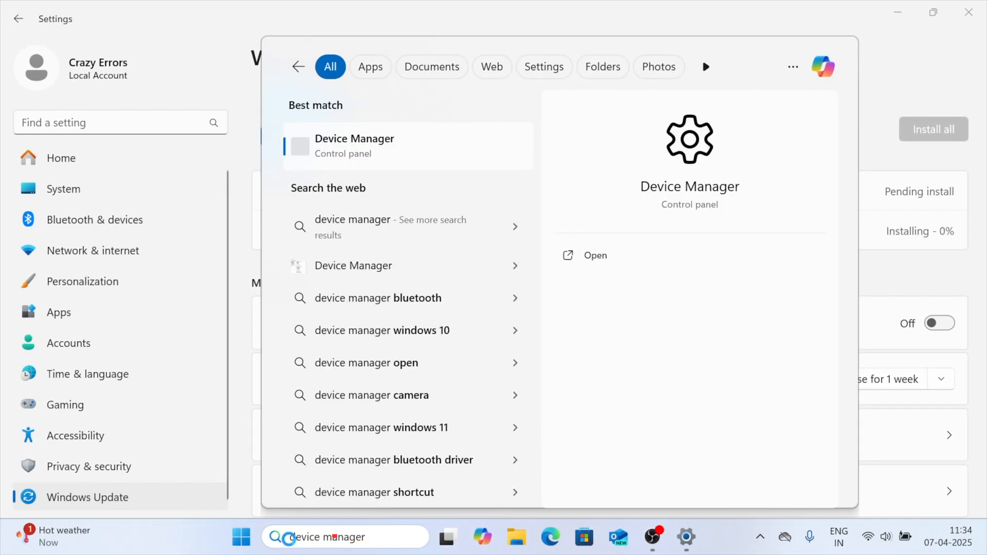
left_click(594, 255)
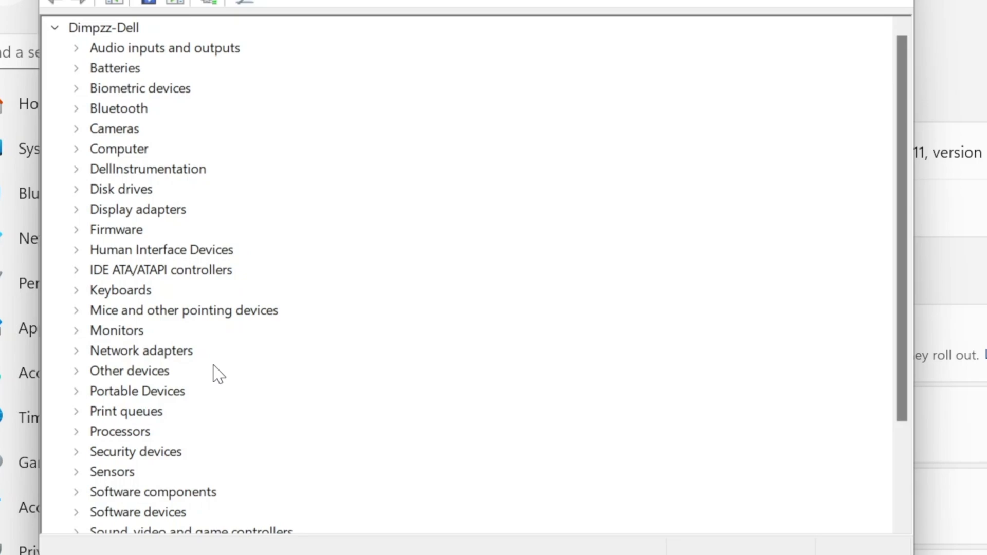
scroll("down", 3)
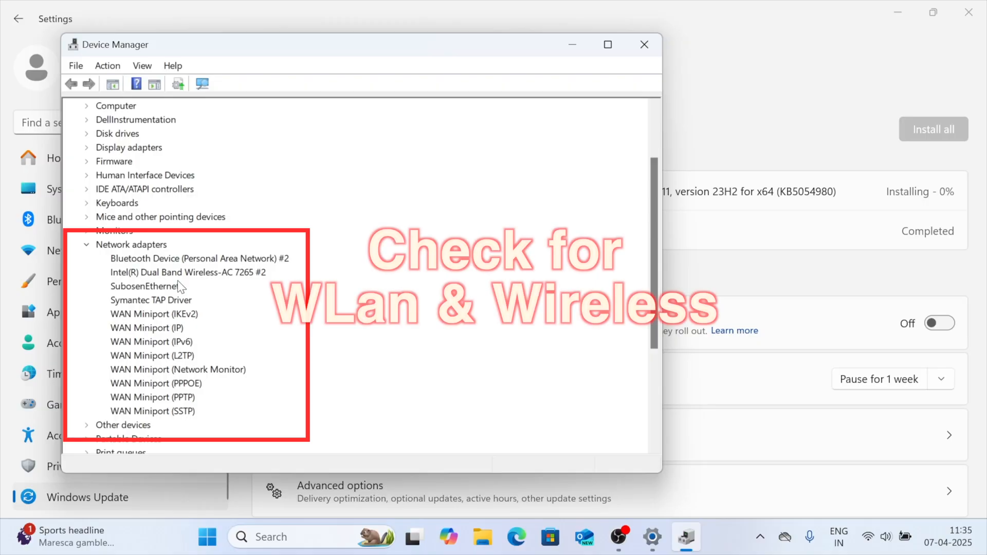
left_click(187, 272)
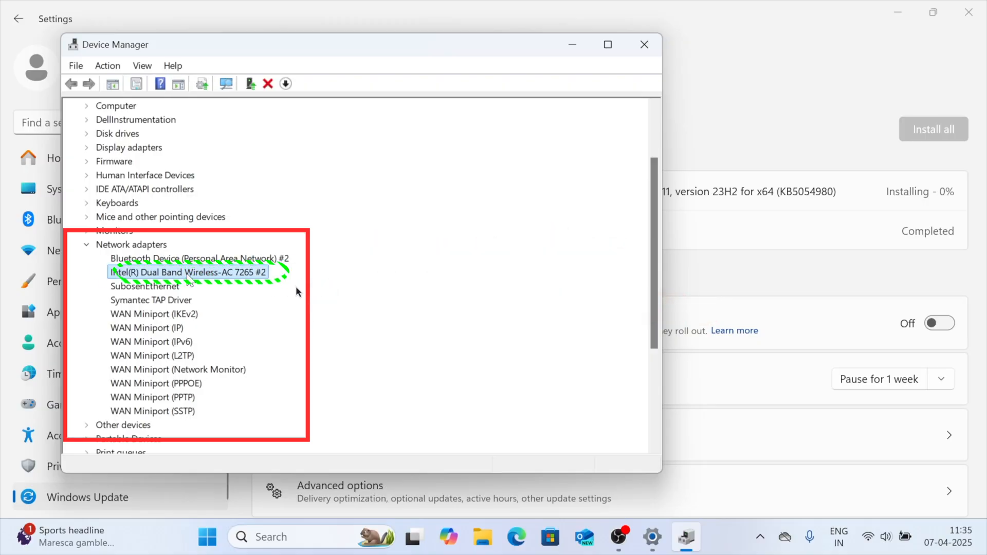
Update the wireless adapter's driver by automatic search; Windows reports the best driver is already installed
right_click(187, 272)
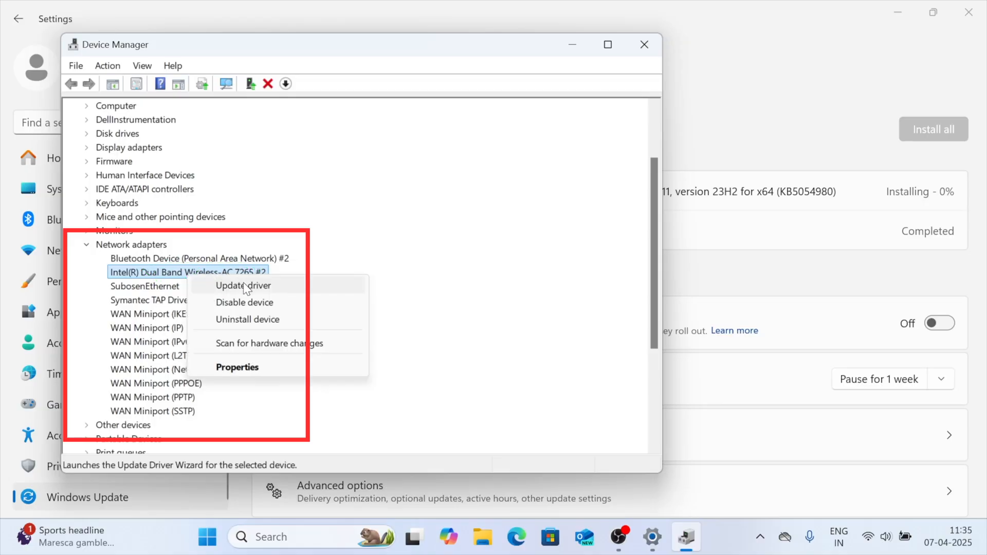
left_click(243, 285)
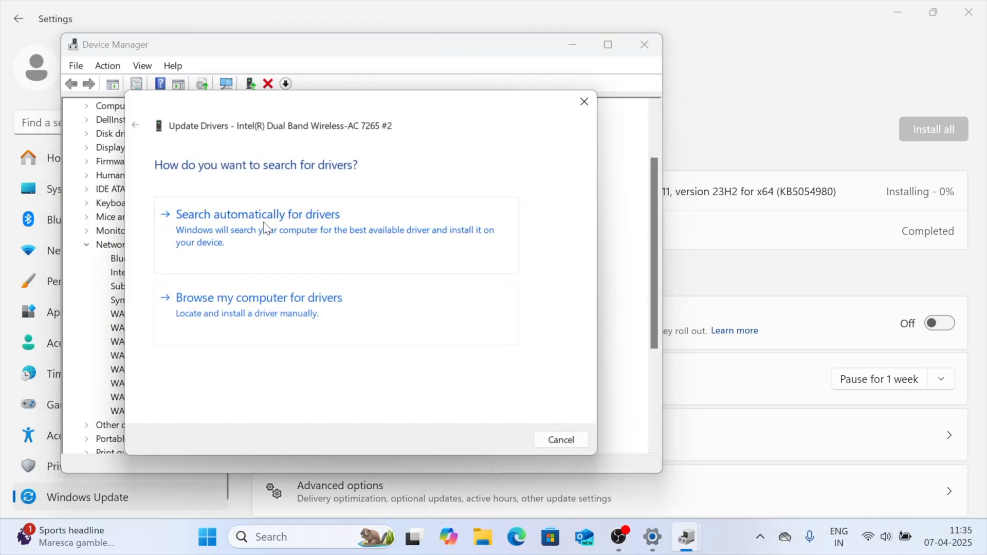
left_click(257, 214)
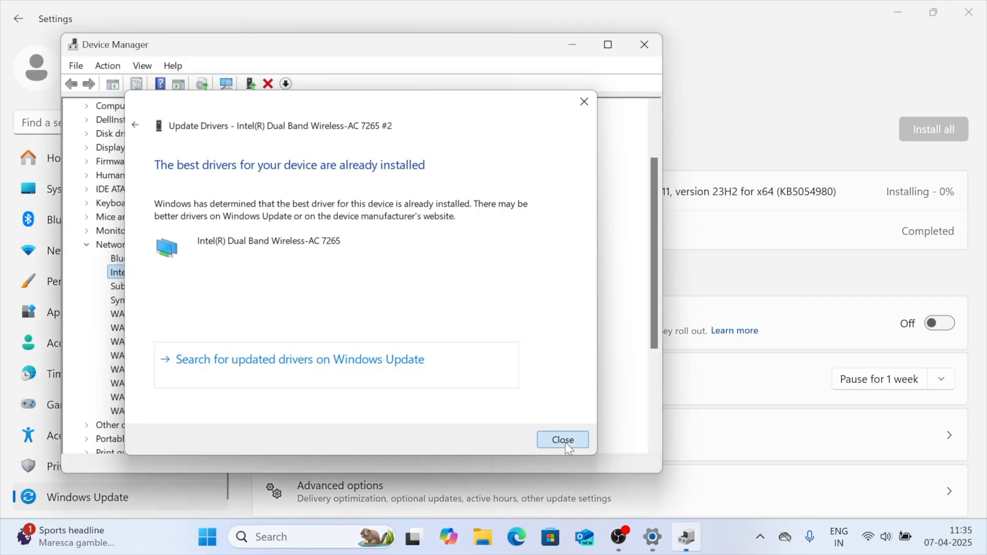
left_click(563, 439)
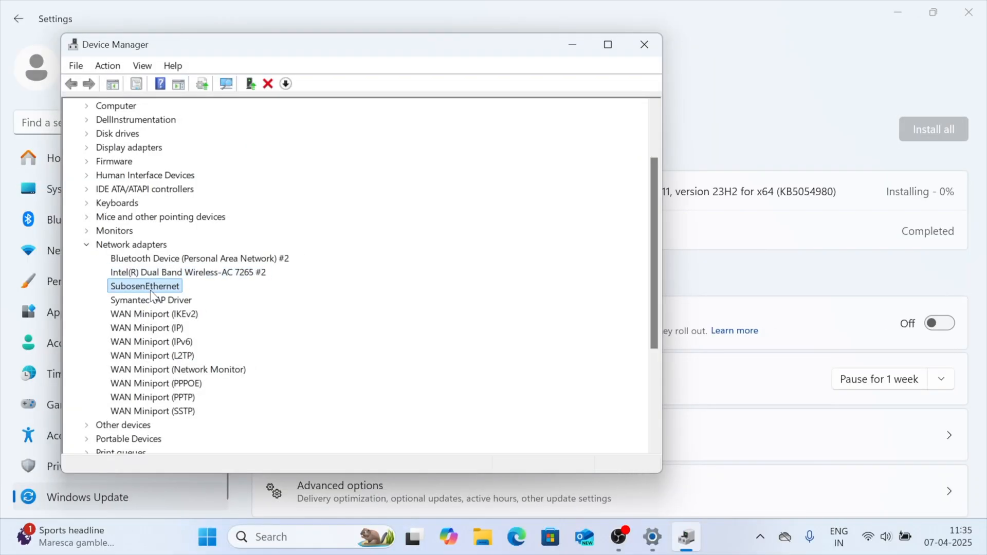
right_click(144, 286)
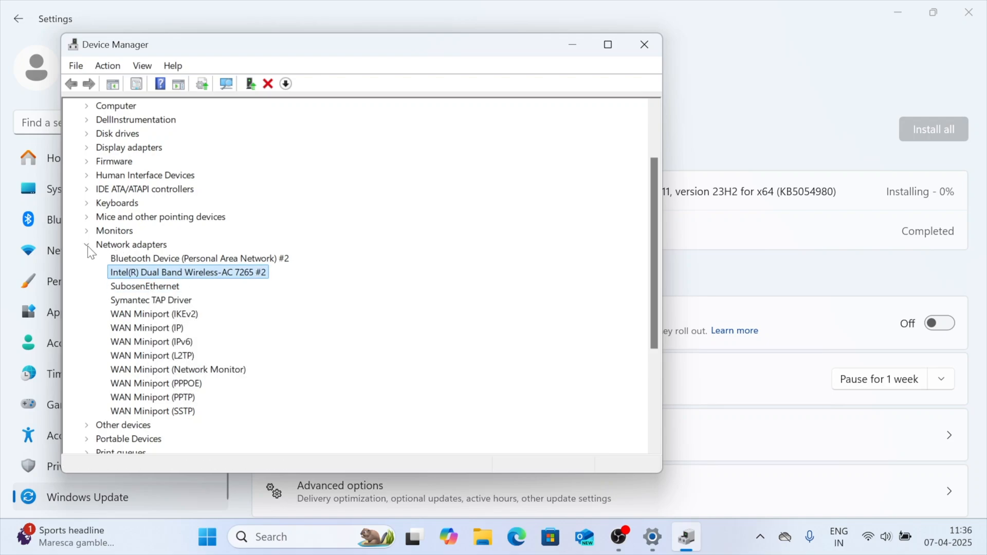
left_click(644, 45)
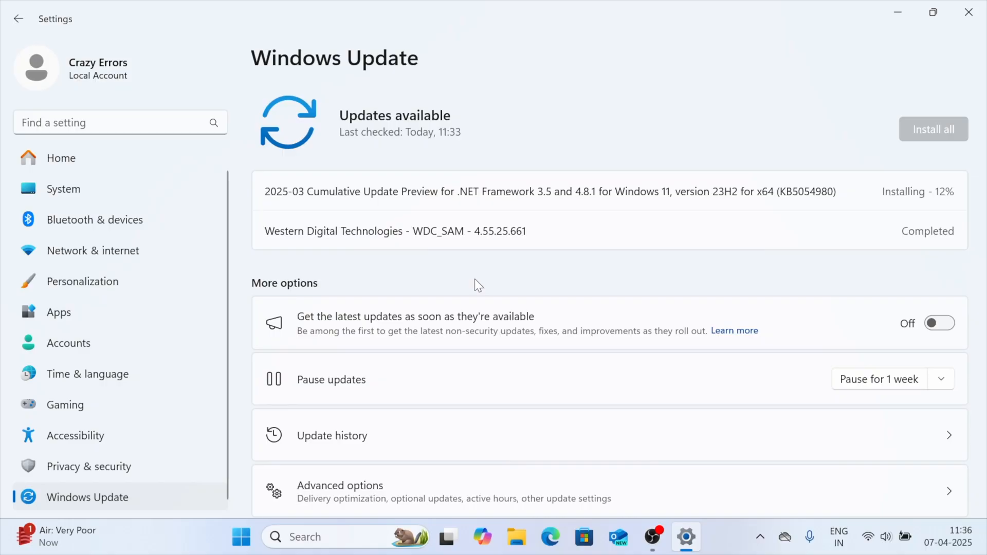
Disable 'Allow the computer to turn off this device to save power' for the Intel wireless adapter
left_click(241, 537)
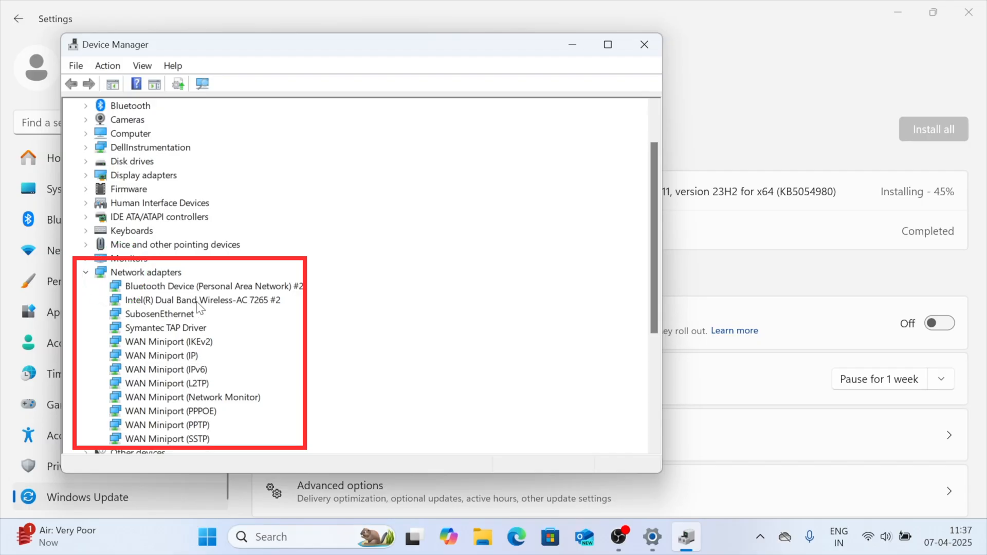
left_click(202, 299)
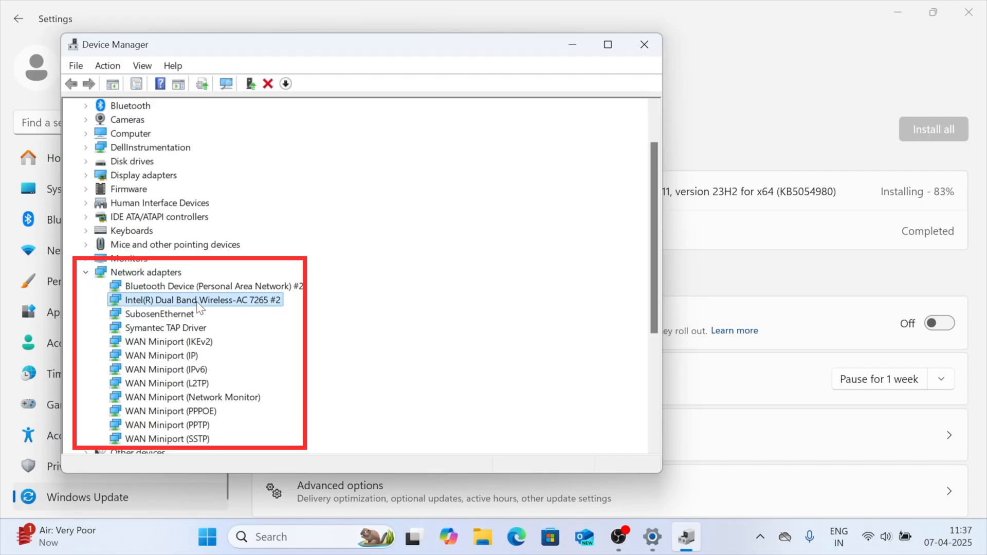
right_click(197, 299)
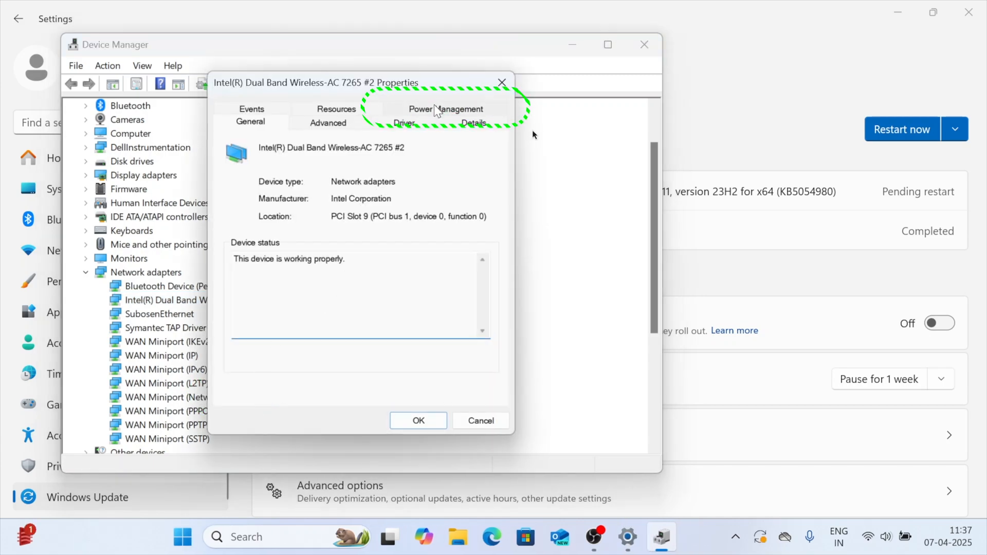
left_click(445, 108)
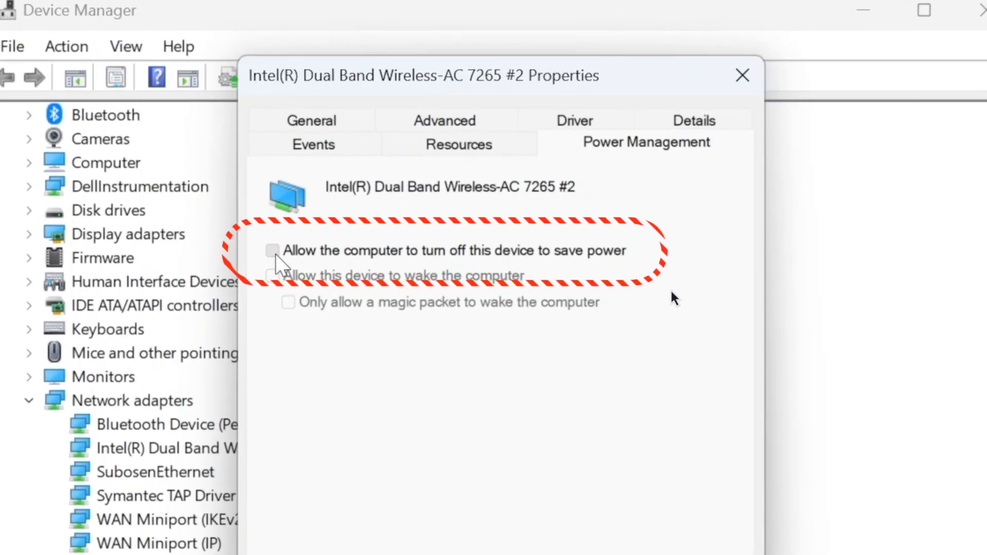
left_click(272, 250)
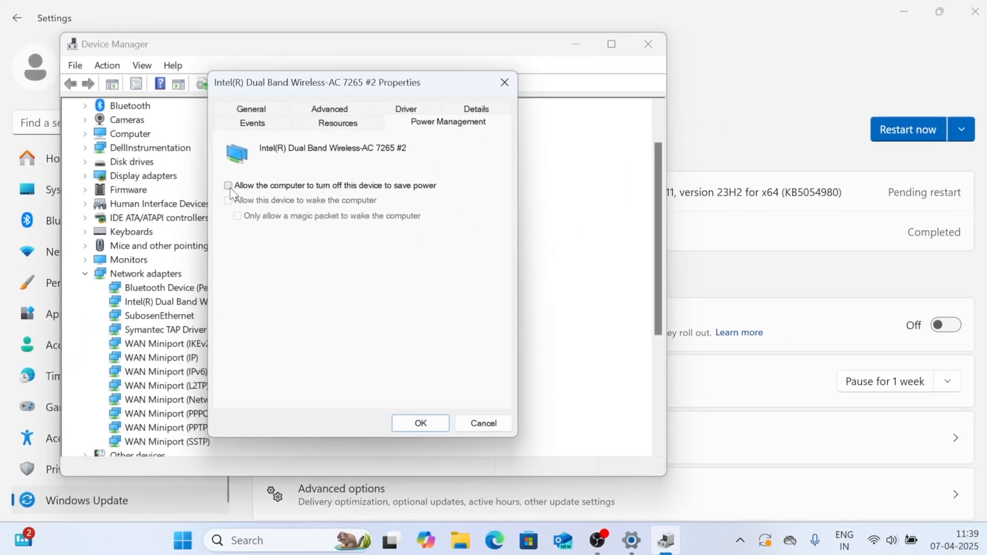
left_click(420, 423)
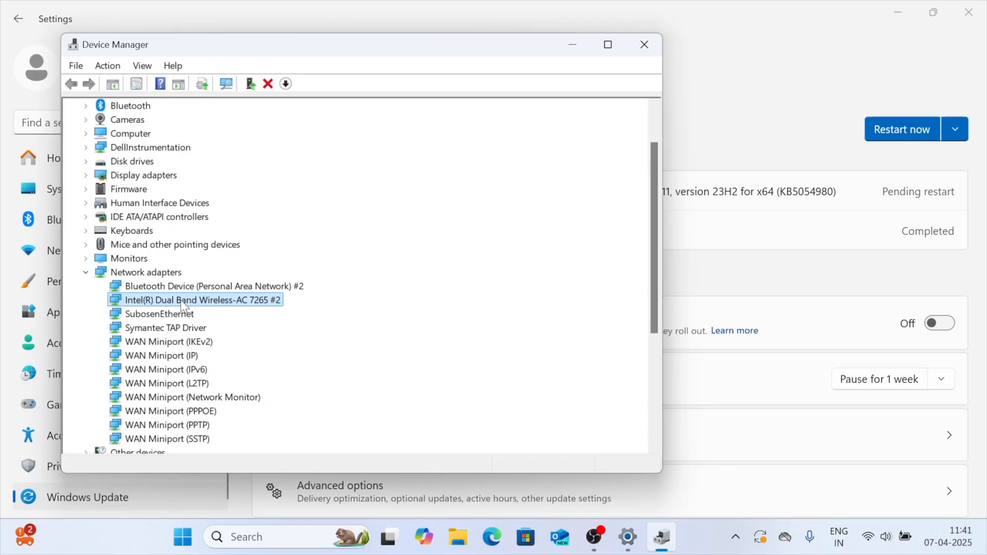
Set the adapter's Roaming Aggressiveness advanced property to 1. Lowest and confirm
right_click(201, 299)
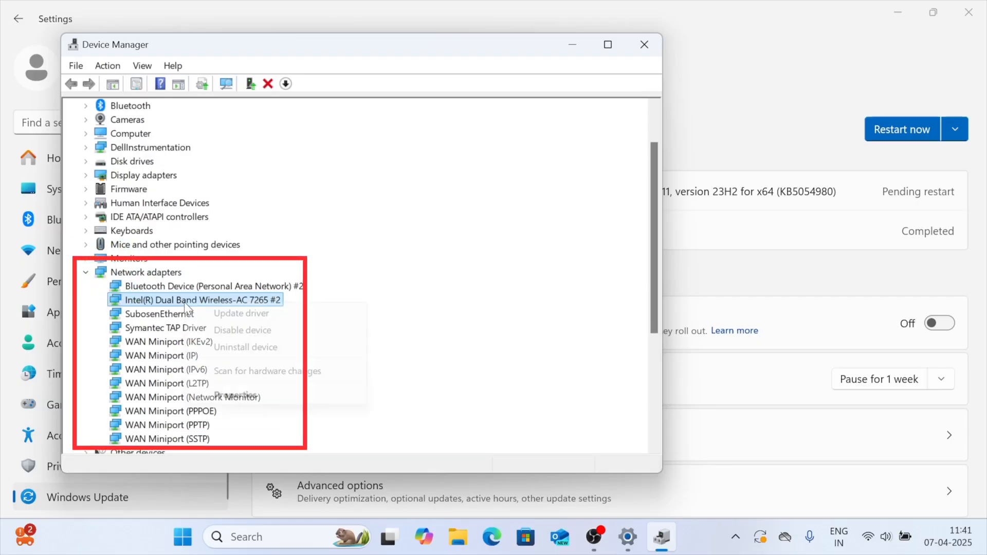
mouse_move(234, 395)
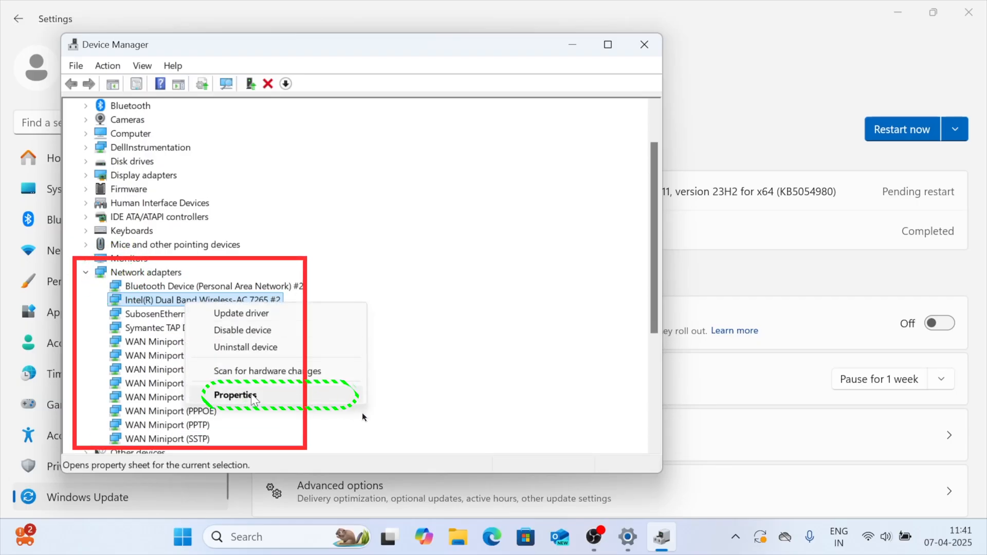
left_click(234, 395)
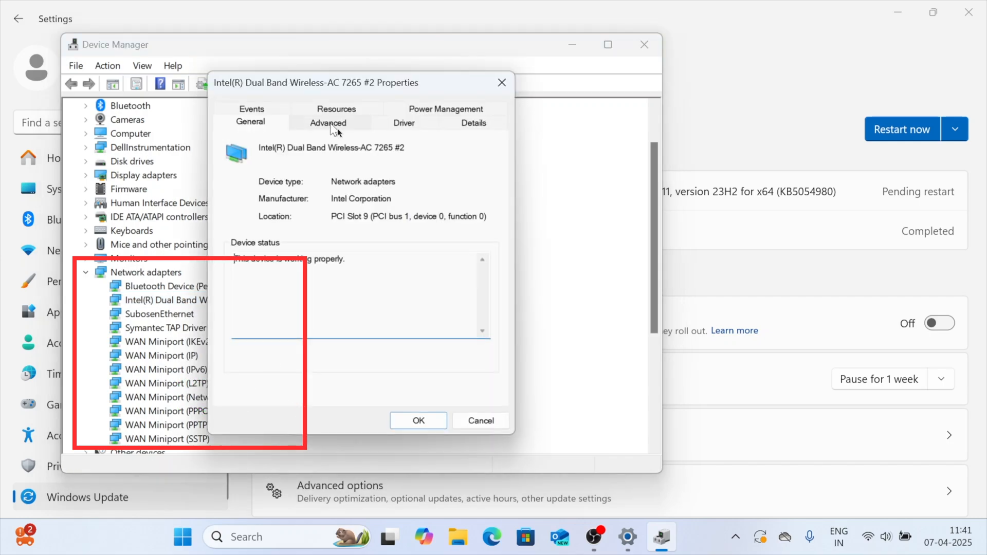
left_click(328, 123)
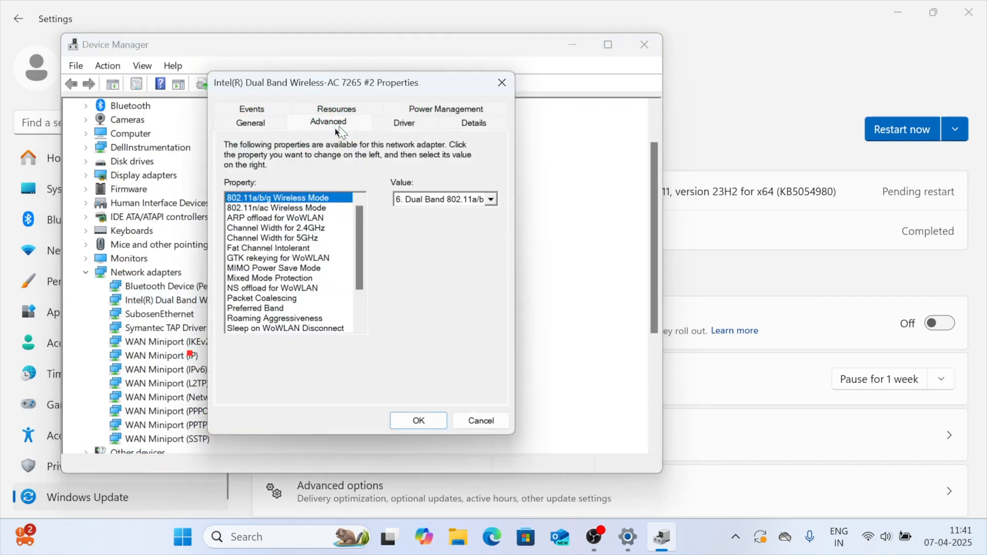
left_click(277, 257)
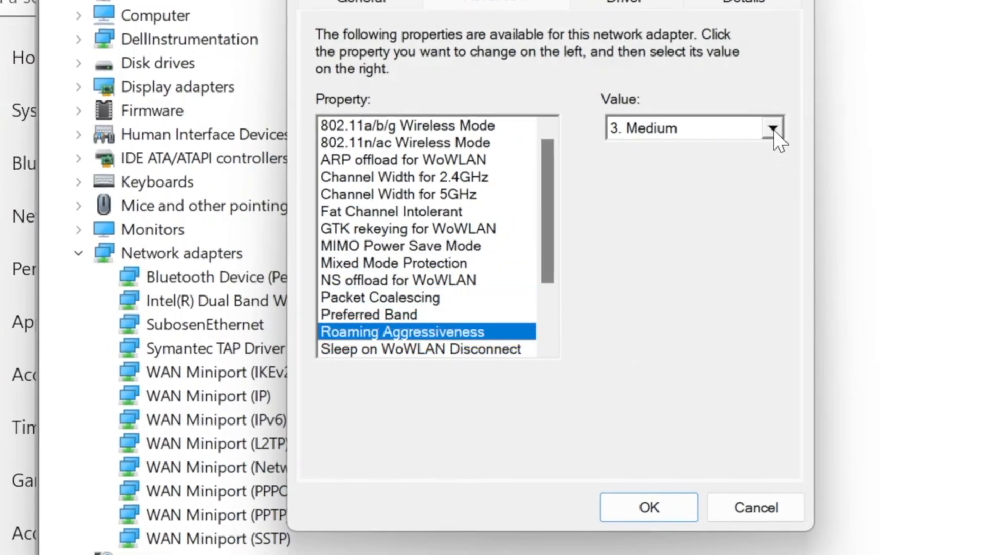
left_click(774, 127)
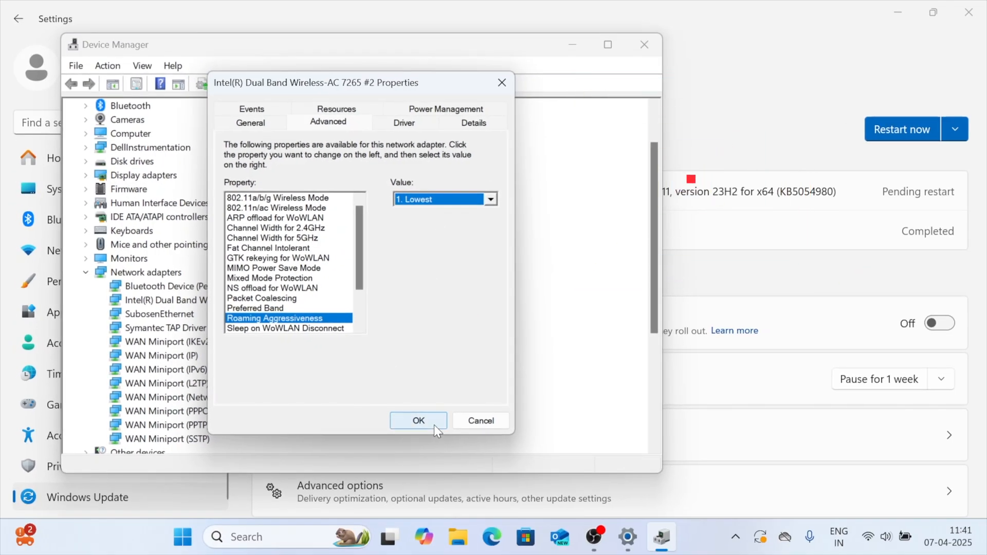
left_click(418, 421)
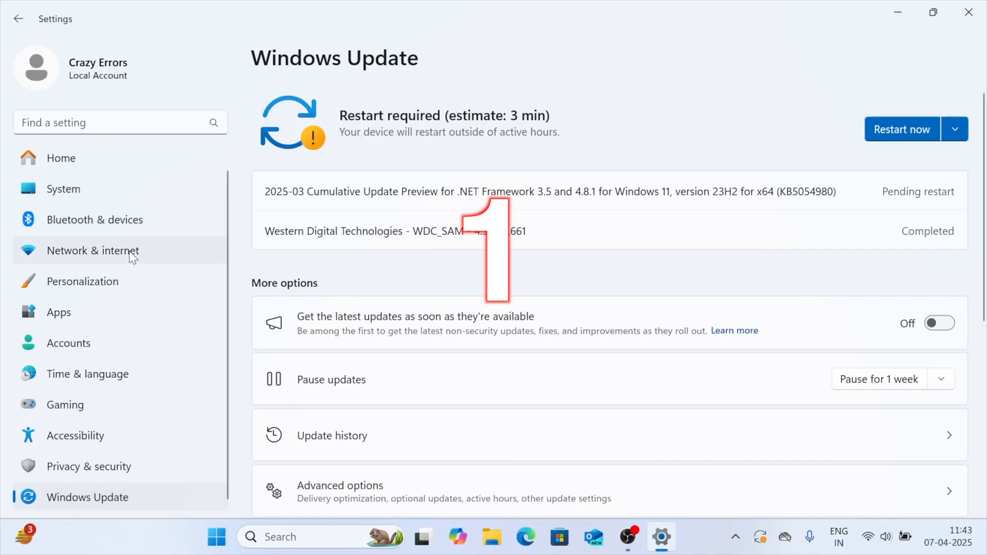
Reach the Manage known networks list via Network & internet > Wi-Fi and scroll through the saved networks
left_click(91, 250)
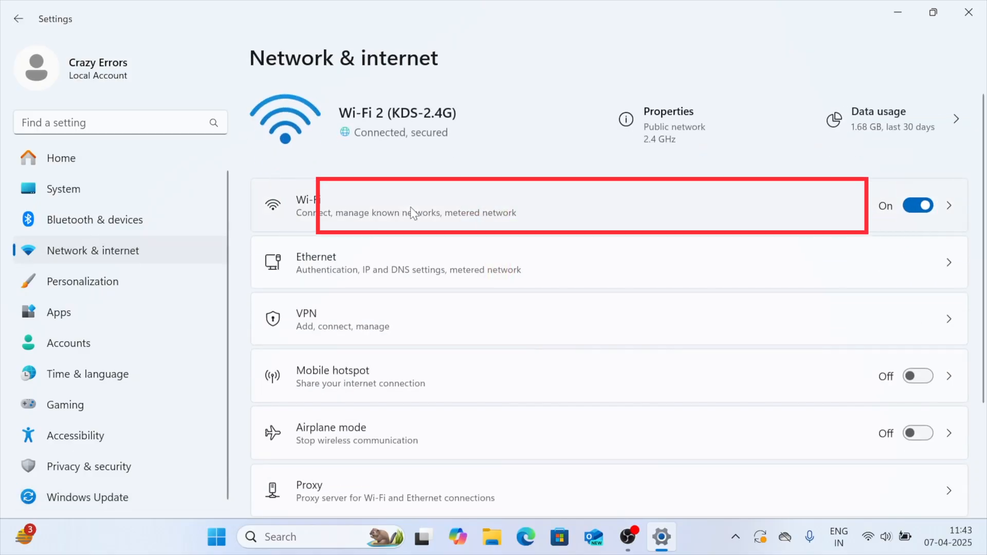
left_click(593, 205)
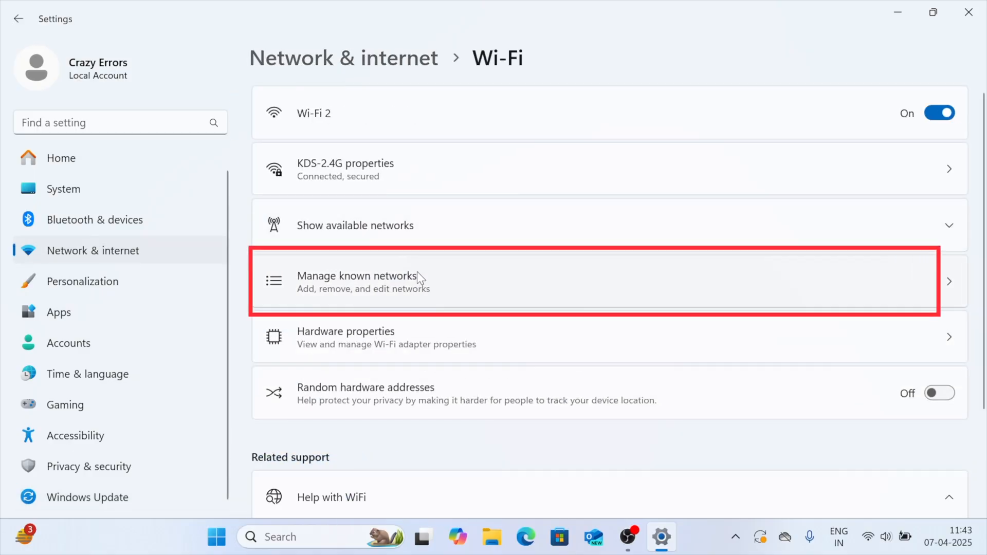
mouse_move(473, 275)
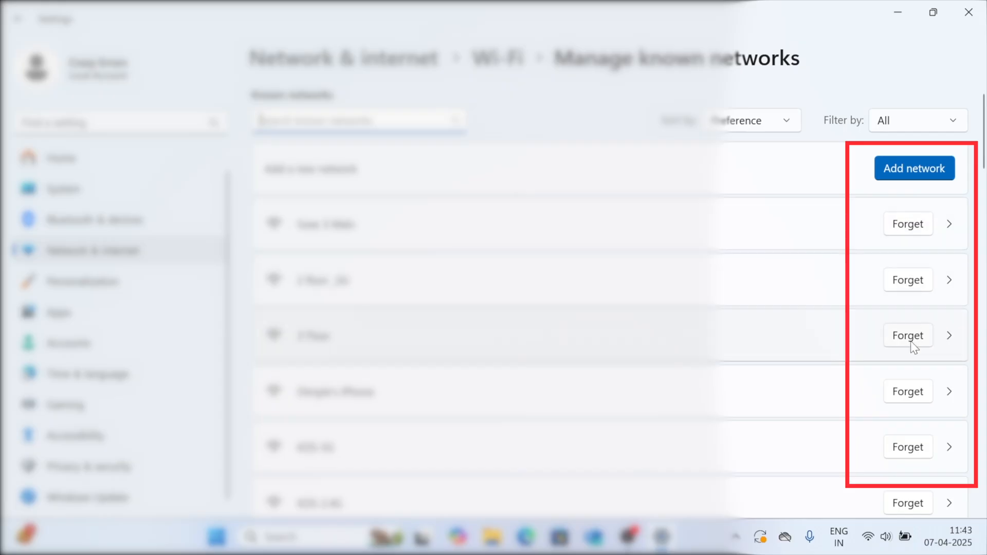
scroll("down", 3)
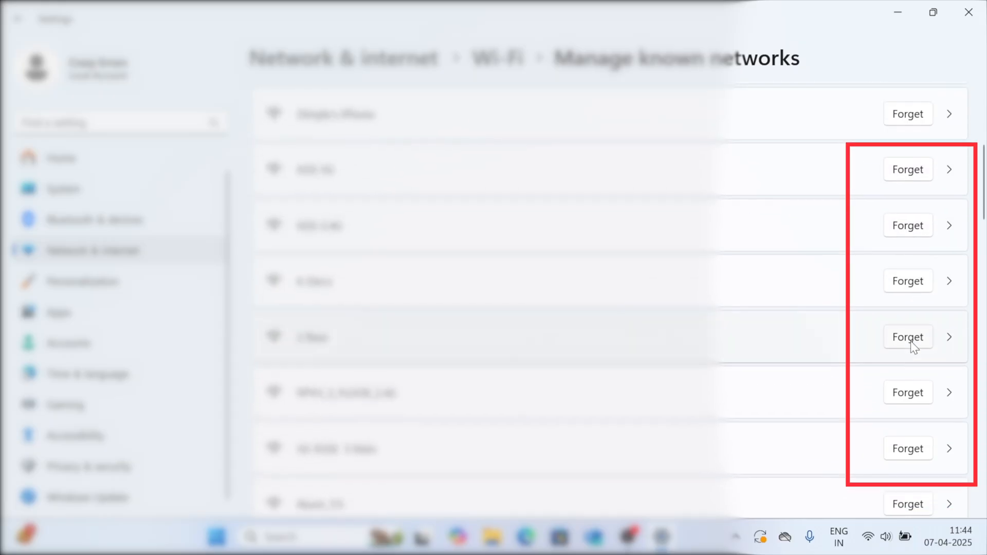